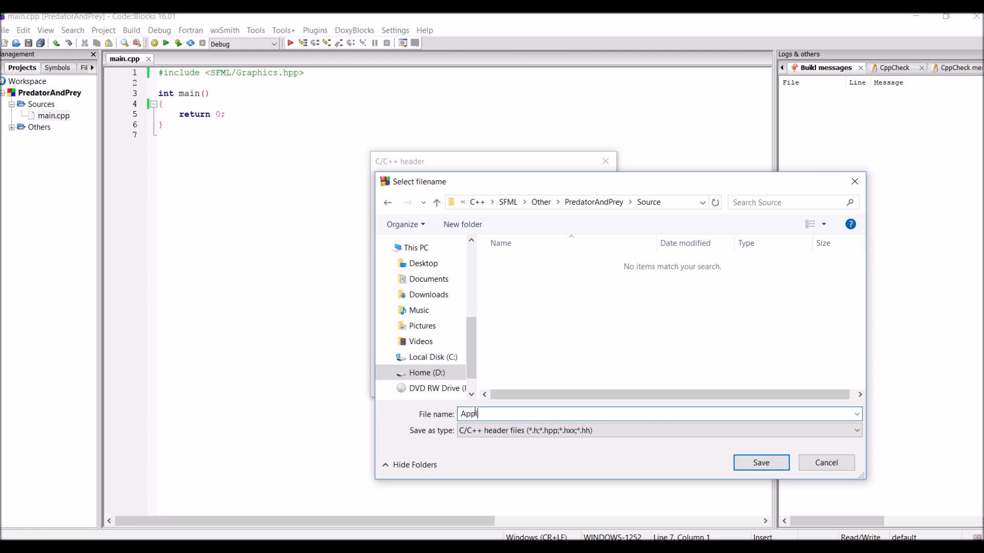
# Save Application.h and declare pollEvents() with WIDTH = 800, HEIGHT = 600.
pyautogui.click(760, 462)
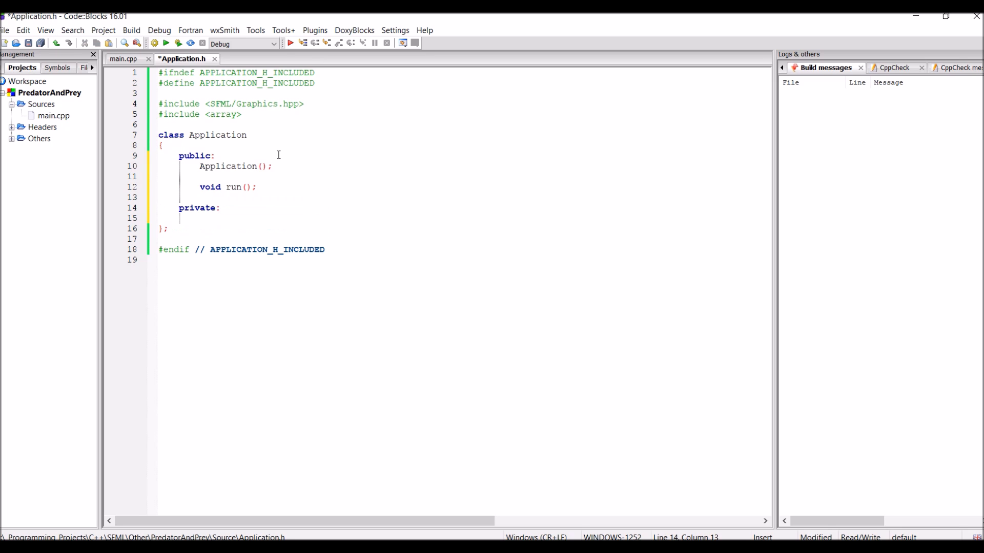
pyautogui.write('void pollEvents();')
pyautogui.click(461, 124)
pyautogui.write('constexpr')
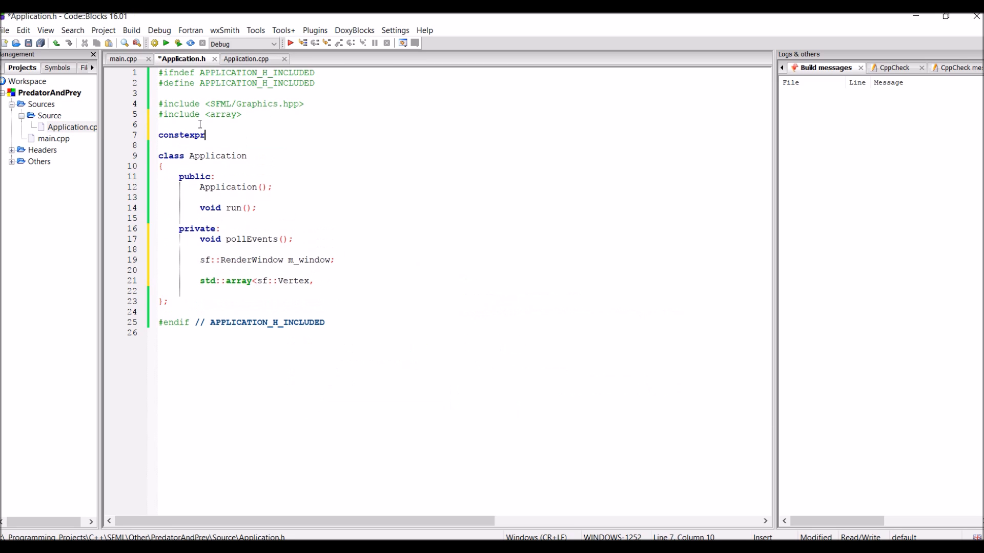
pyautogui.write('int WIDTH = 800, HEIGHT = 600;')
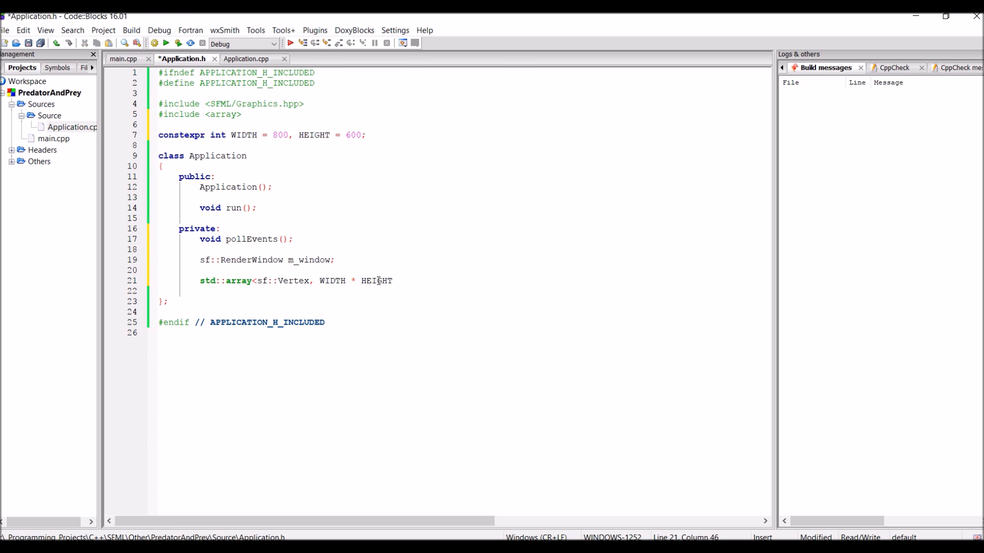
# Write the isOpen() window loop drawing m_pixels in Application.cpp, and include the header in main.cpp.
pyautogui.click(245, 58)
pyautogui.write('while (m_win')
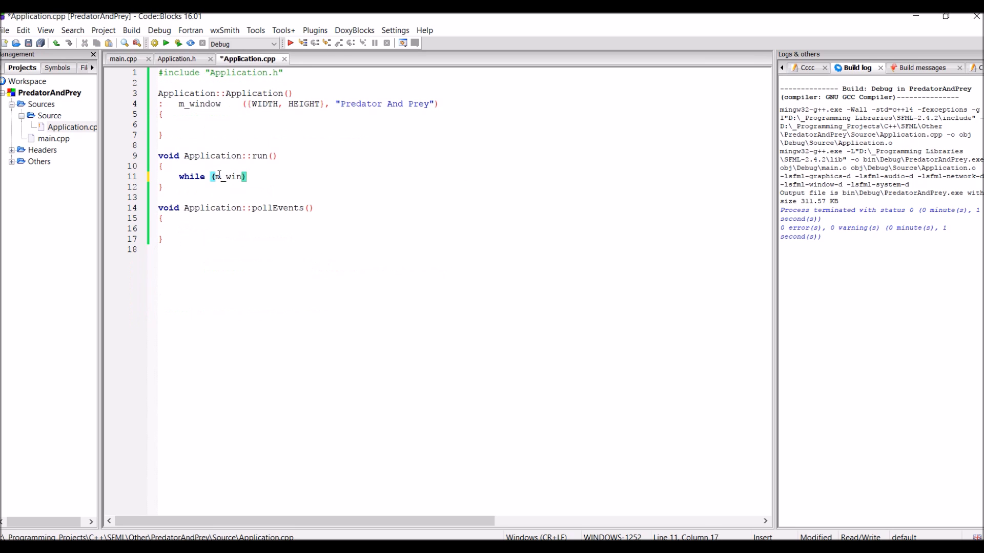
pyautogui.write('.isOpen())')
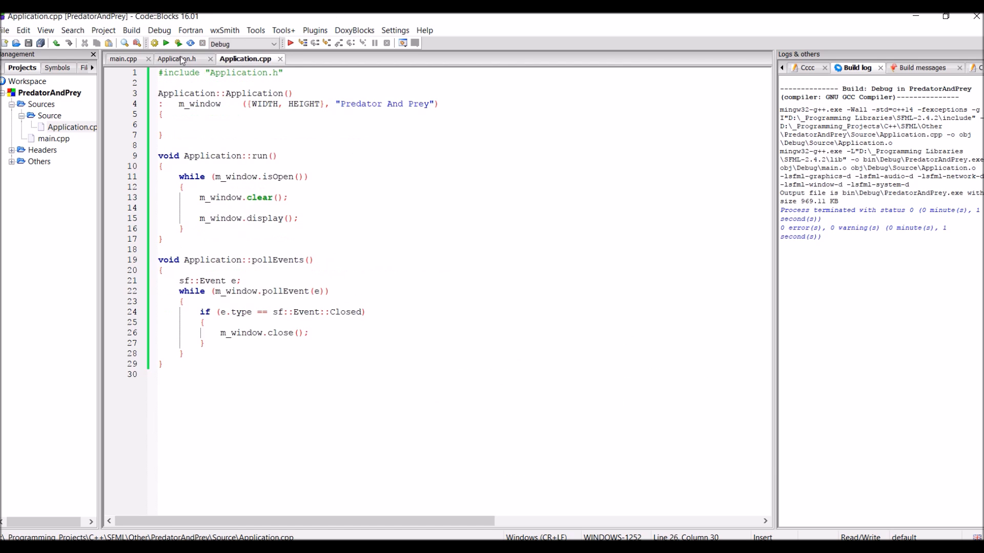
pyautogui.write('m_window.draw(m_pixels.data(), m_pixels.size());')
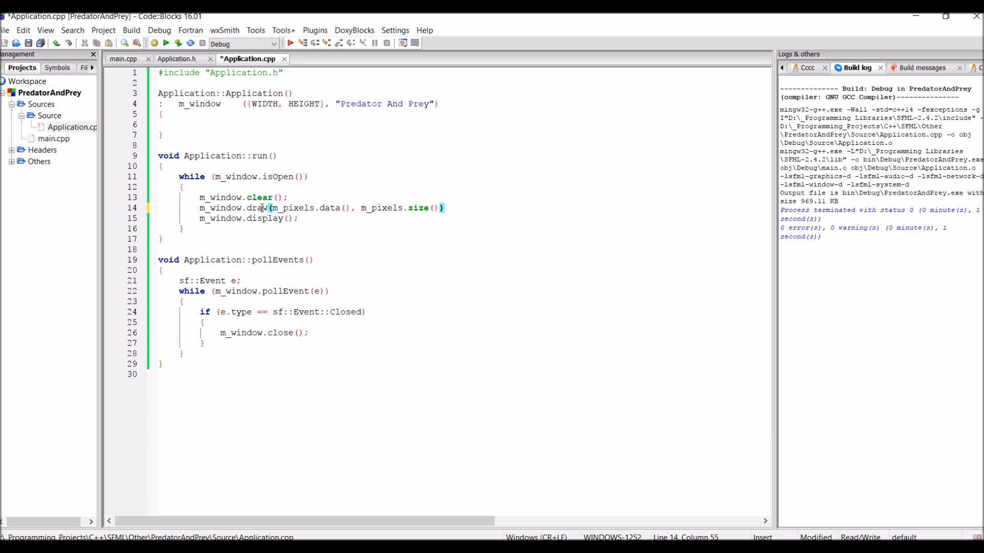
pyautogui.click(127, 58)
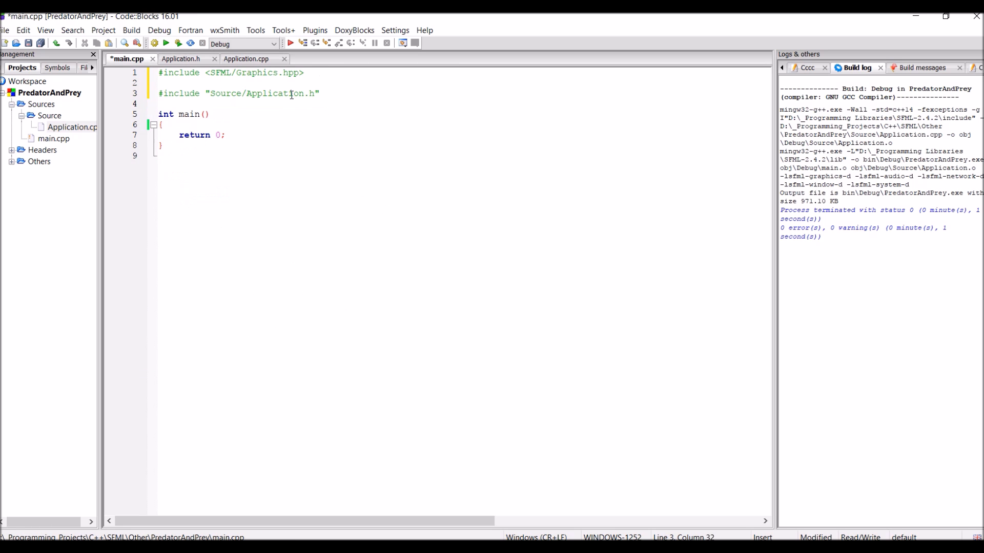
# Add setFramerateLimit(60) and a pixel setup loop using setCell with random grey colours.
pyautogui.click(182, 58)
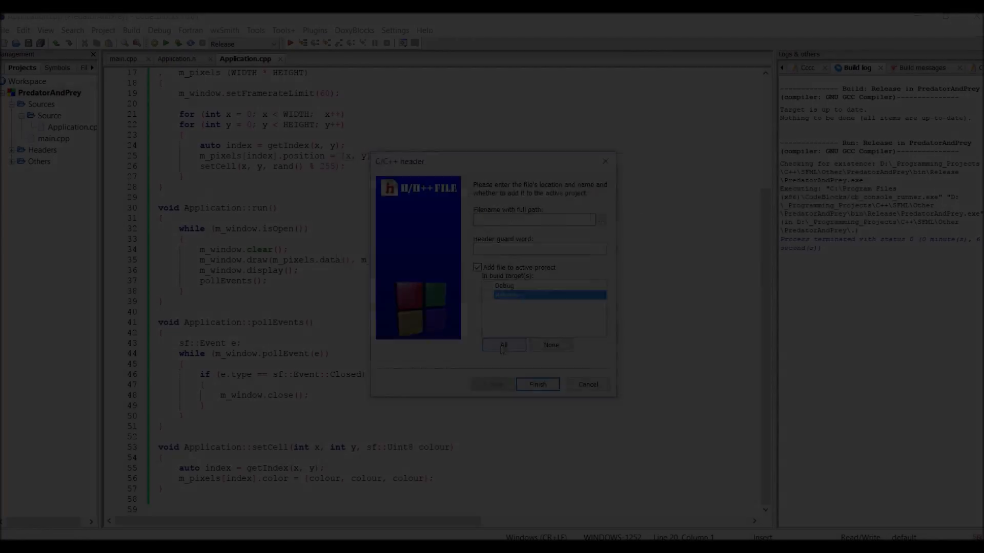
# Create the Creature header and source files alongside the Application source.
pyautogui.click(537, 384)
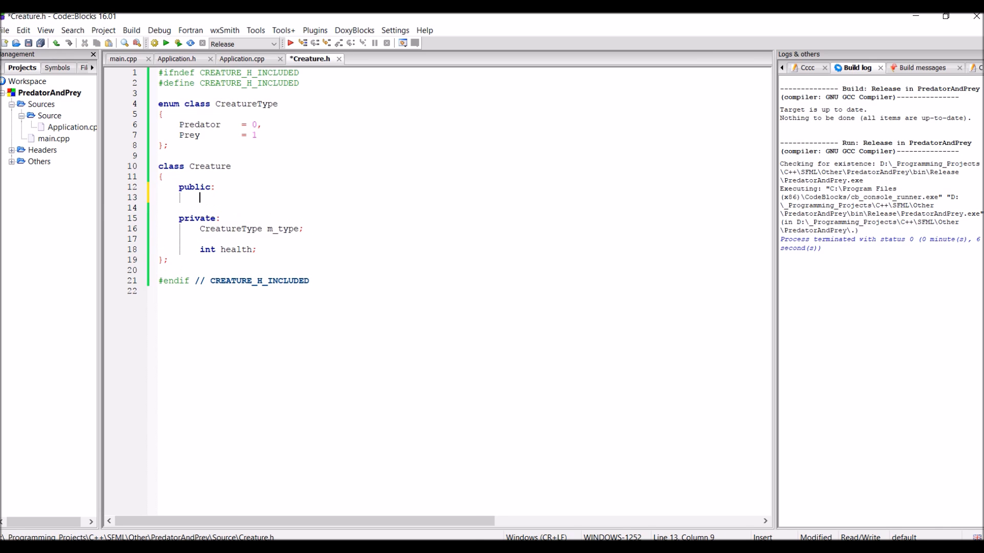
pyautogui.click(182, 58)
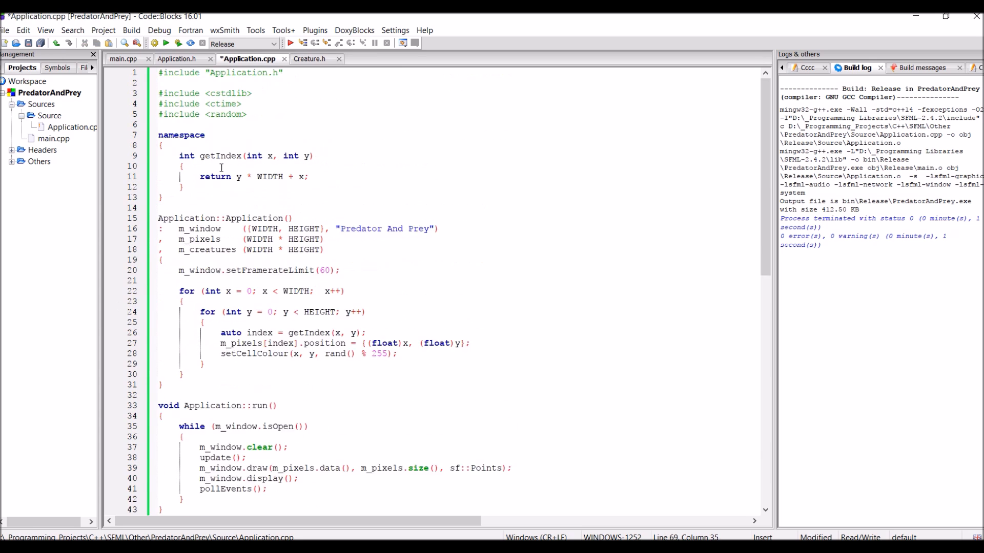
pyautogui.click(310, 58)
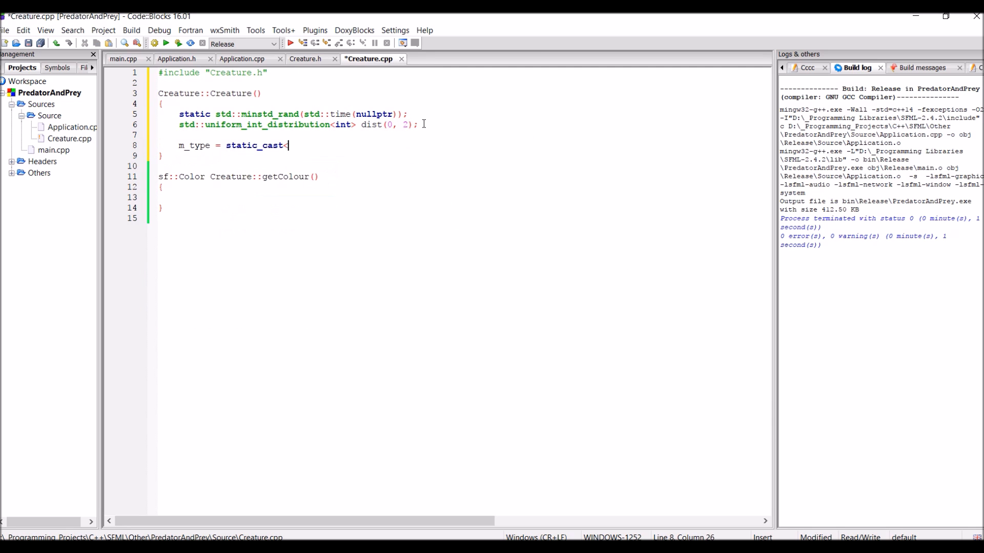
pyautogui.click(310, 59)
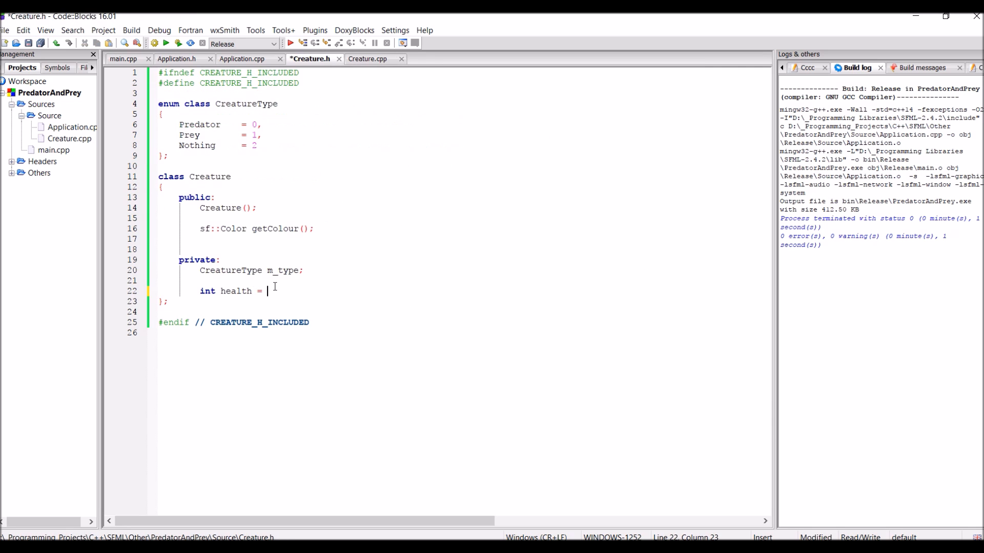
# Declare MAX_HEALTH in Creature.h and write the type-based colour switch in Creature.cpp.
pyautogui.write('constexpr static int MAX_HEALT')
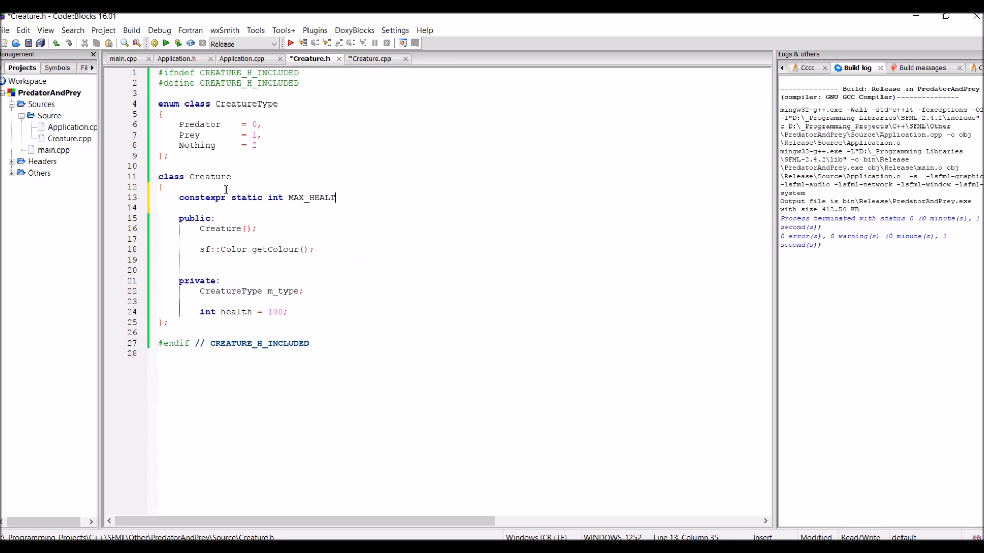
pyautogui.click(369, 58)
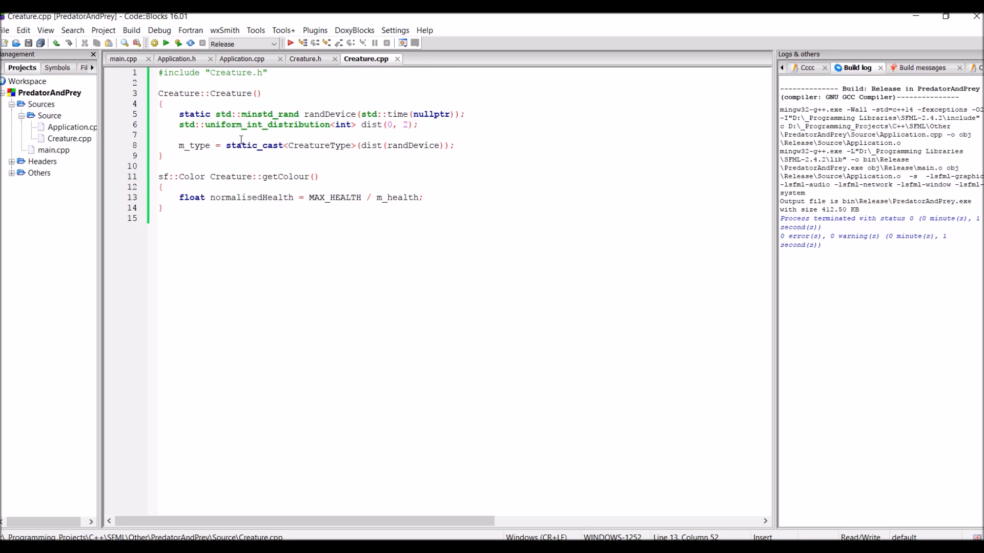
pyautogui.write('if (m_type == CreatureType::)')
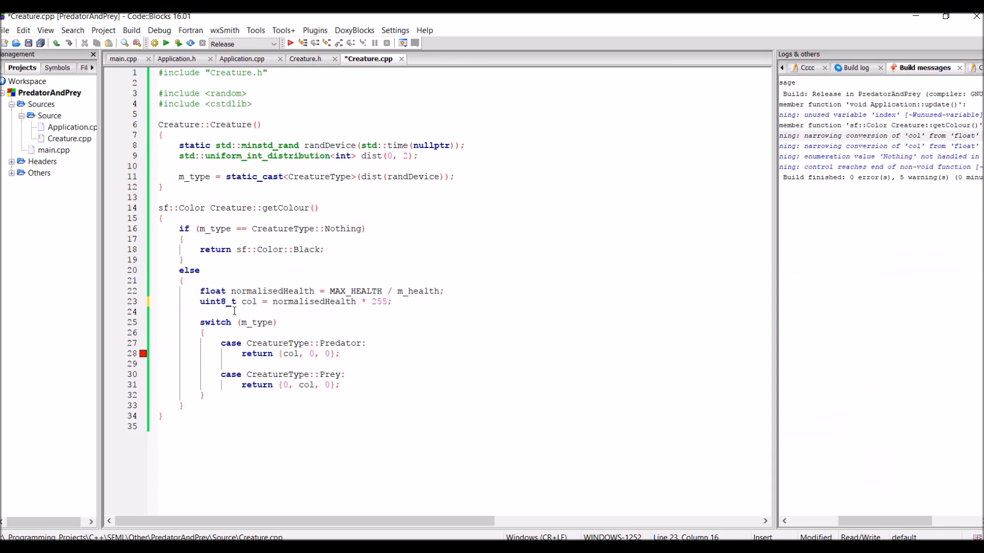
pyautogui.click(243, 58)
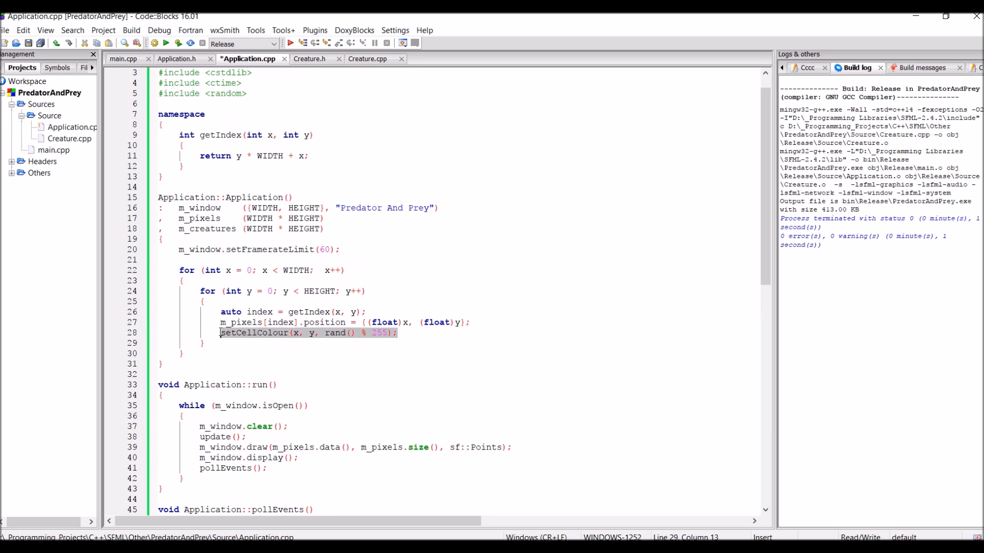
# Add Application::update with nested x/y loops, build and run, then run an Application from main.
pyautogui.click(179, 59)
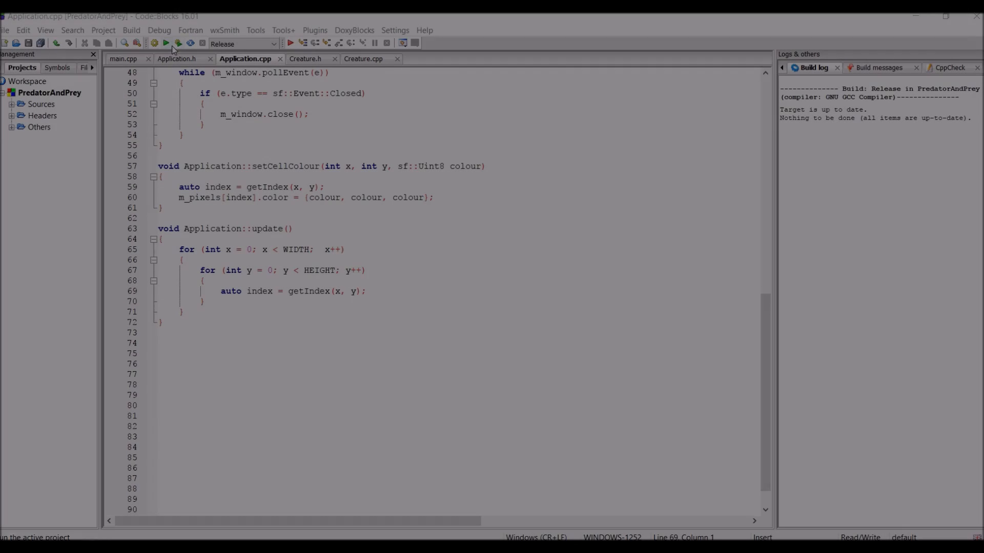
pyautogui.click(165, 43)
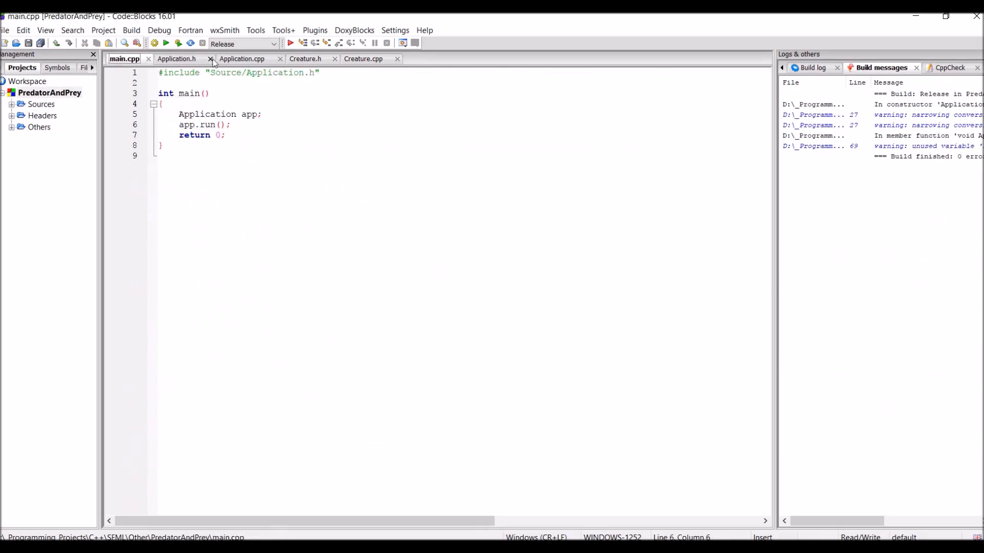
pyautogui.click(247, 58)
pyautogui.write('auto  otherType     = m')
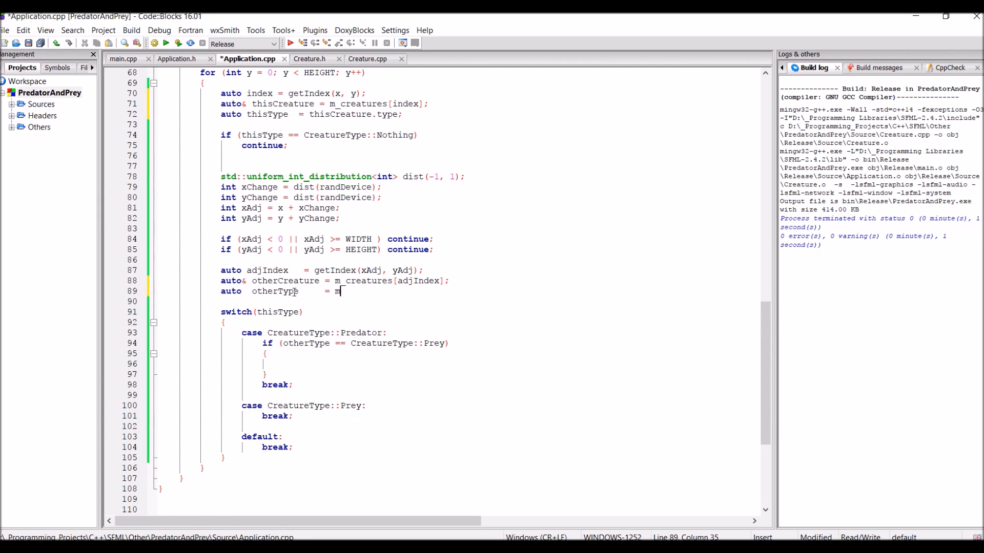
# Add getType and setType(CreatureType) noexcept to Creature, then write updatePredator and updatePrey.
pyautogui.click(369, 58)
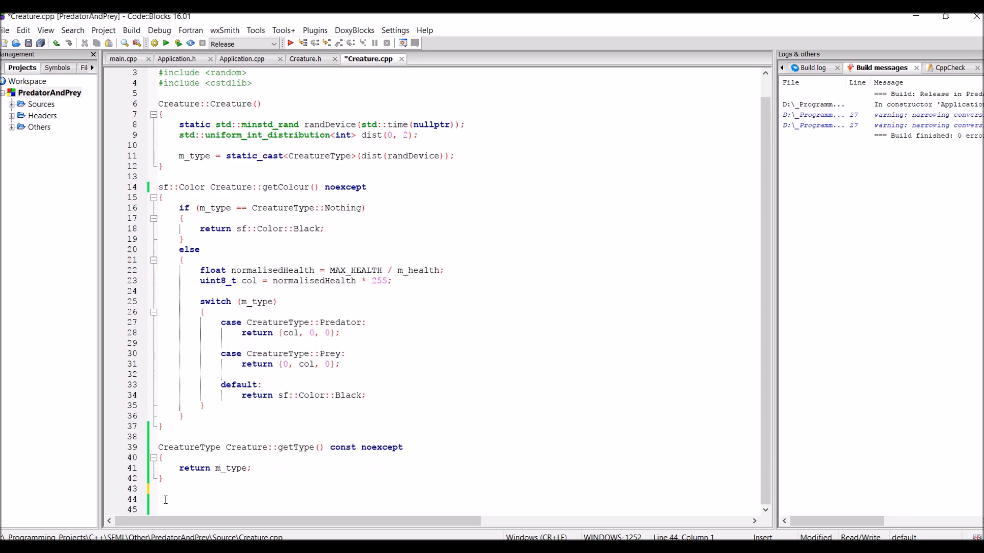
pyautogui.write('void Creature::setType(CreatureType type) noexcept')
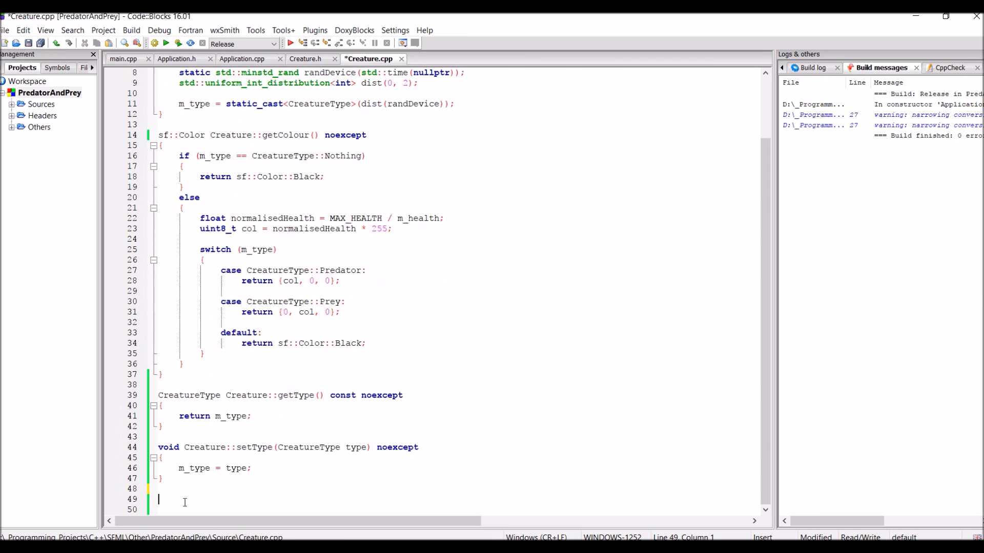
pyautogui.click(249, 59)
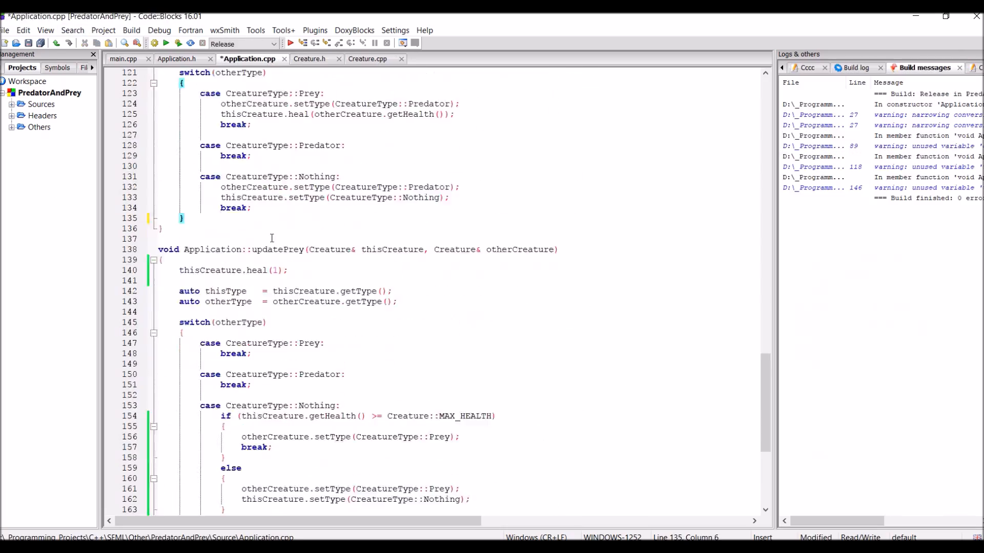
# Set the grid to 500 by 400 and declare prey/predator counts, sf::Font and count texts.
pyautogui.click(367, 59)
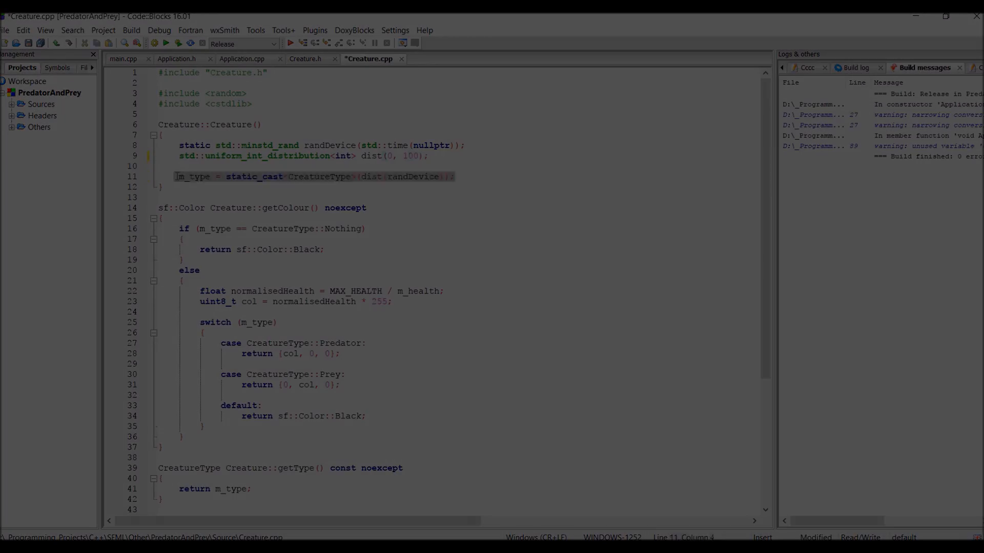
pyautogui.click(179, 43)
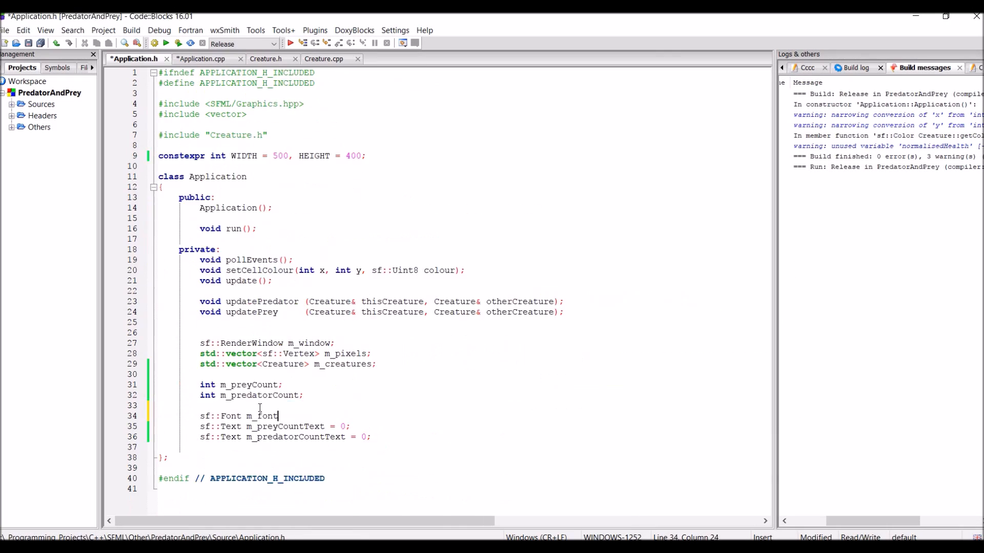
# Close the running Predator And Prey window, count prey in updatePrey, and set col = 255.
pyautogui.click(201, 58)
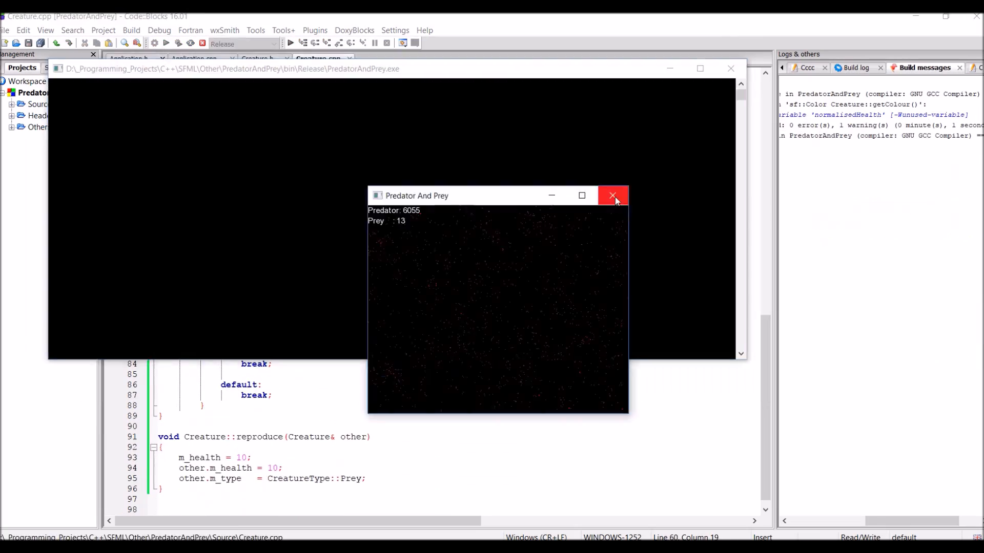
pyautogui.click(612, 195)
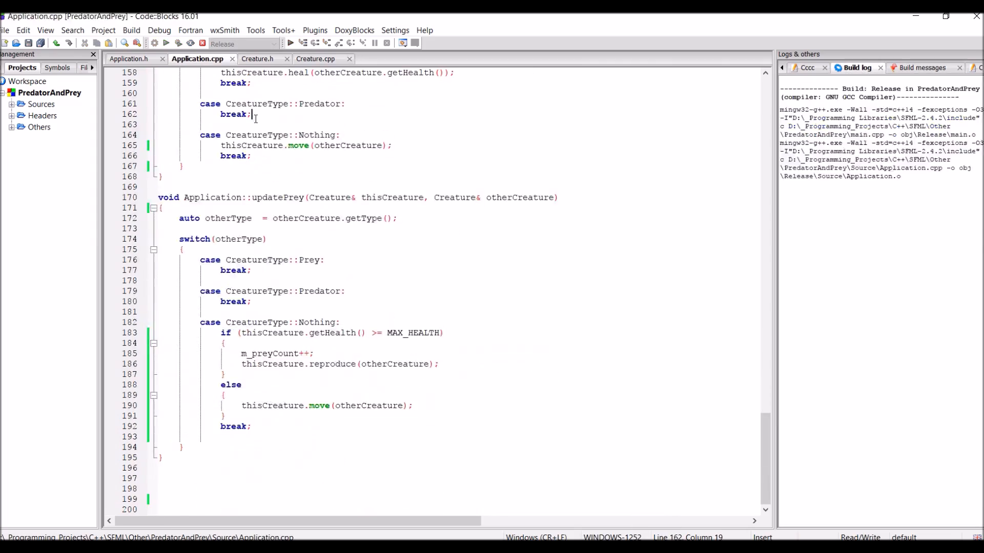
pyautogui.click(318, 59)
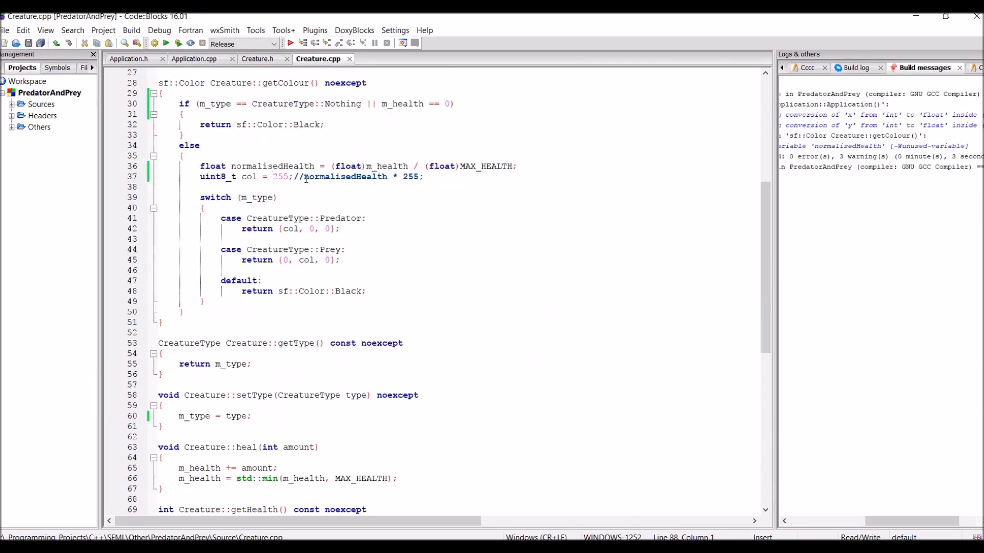